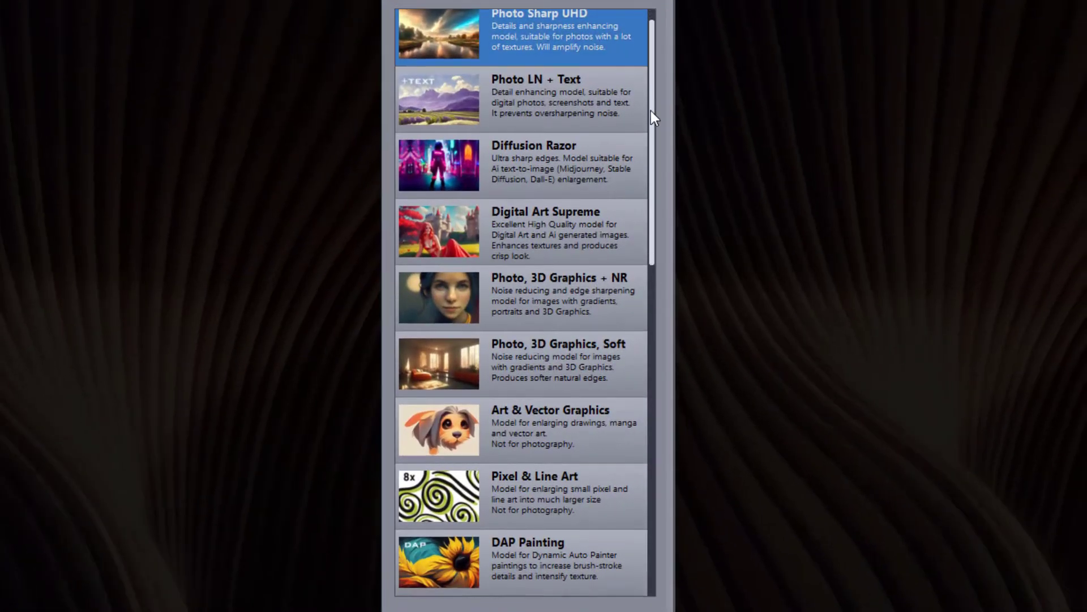
Step: Preview the horse's mane at 4x with Photo Sharp UHD against bicubic
scroll("down", 3)
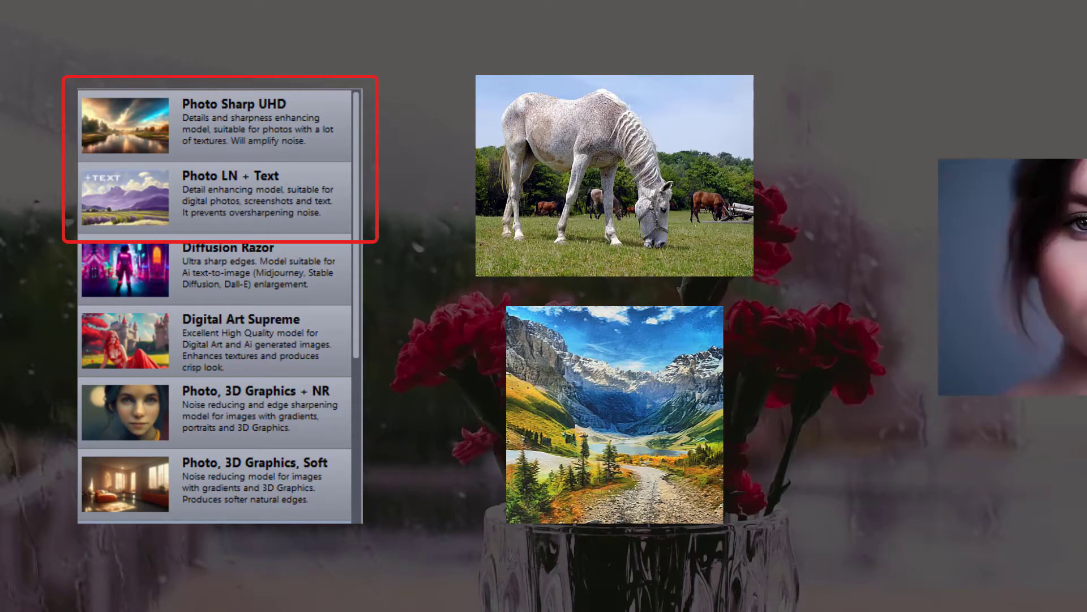
left_click(93, 580)
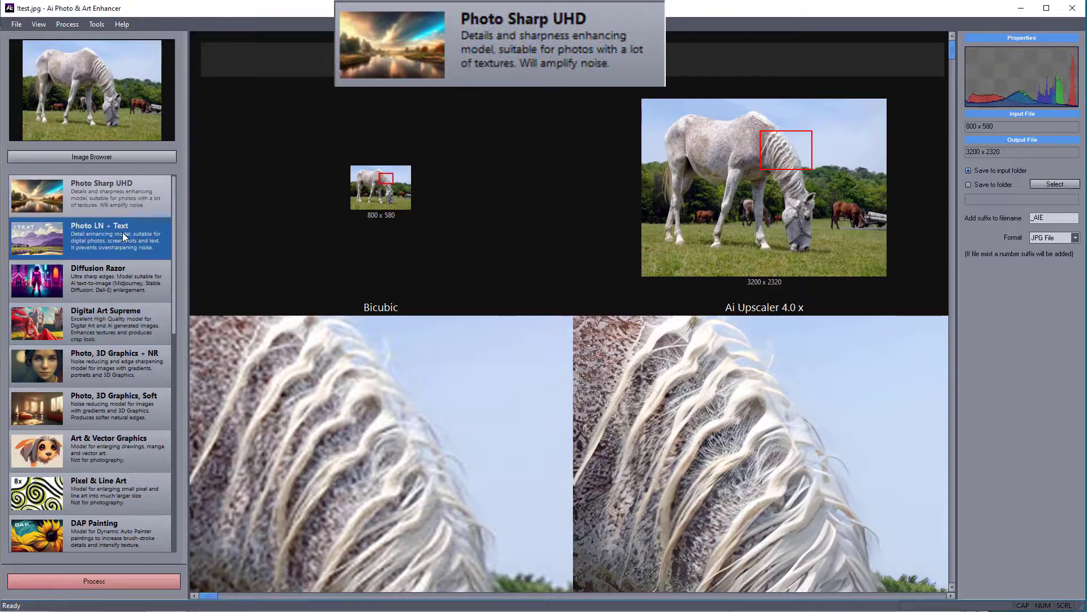
Step: Switch to Photo LN + Text and preview the brochure's Photo Reactor paragraph at 4x
left_click(92, 237)
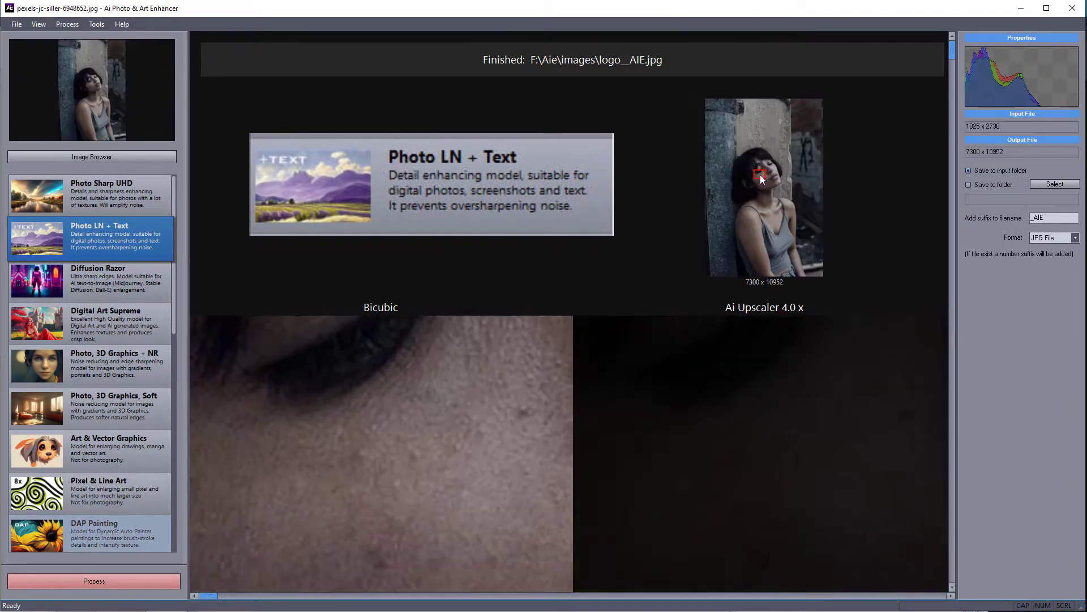
left_click(93, 581)
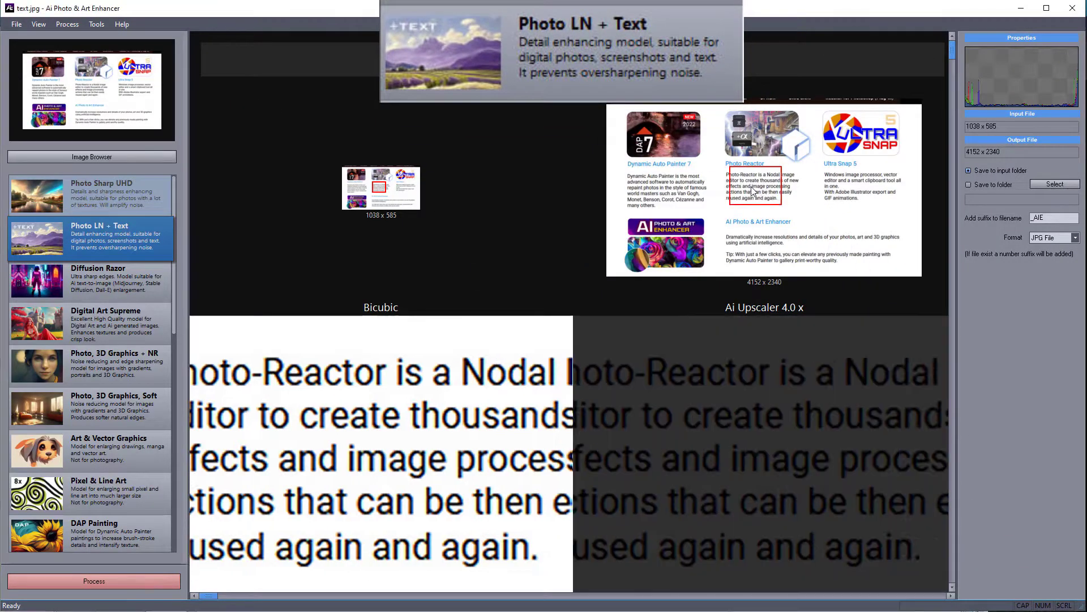
left_click(758, 221)
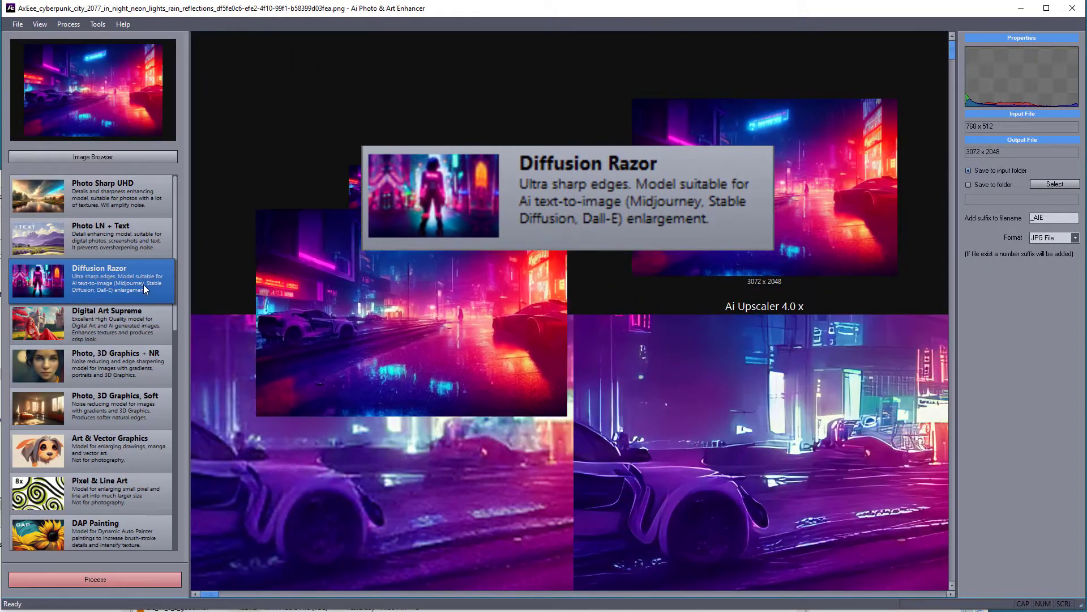
Step: Apply Diffusion Razor to the neon city art and let the 3072 x 2048 preview render
left_click(94, 579)
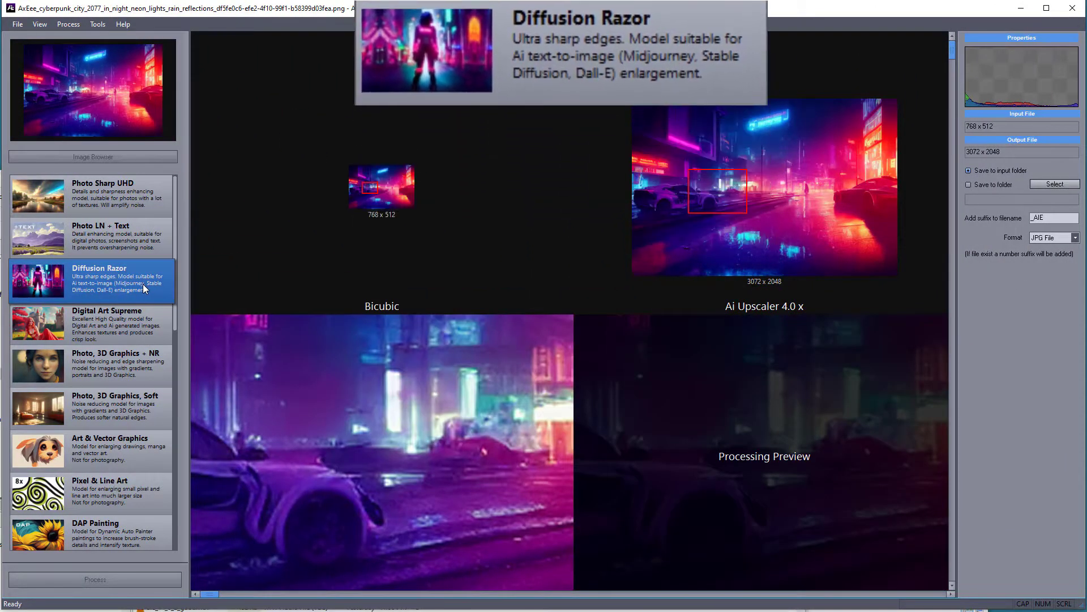
left_click(94, 579)
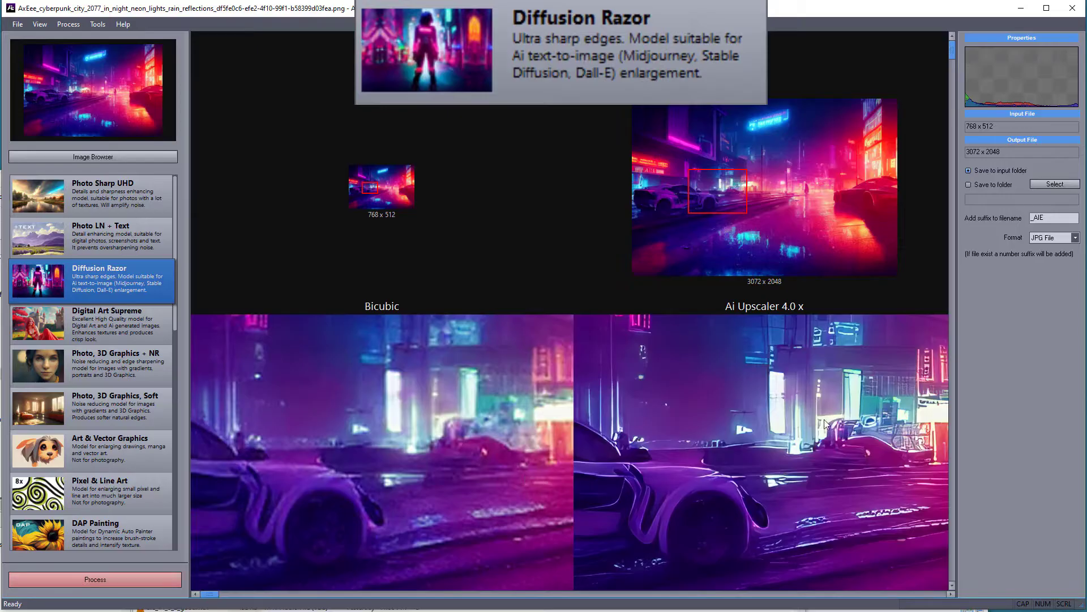
left_click(94, 579)
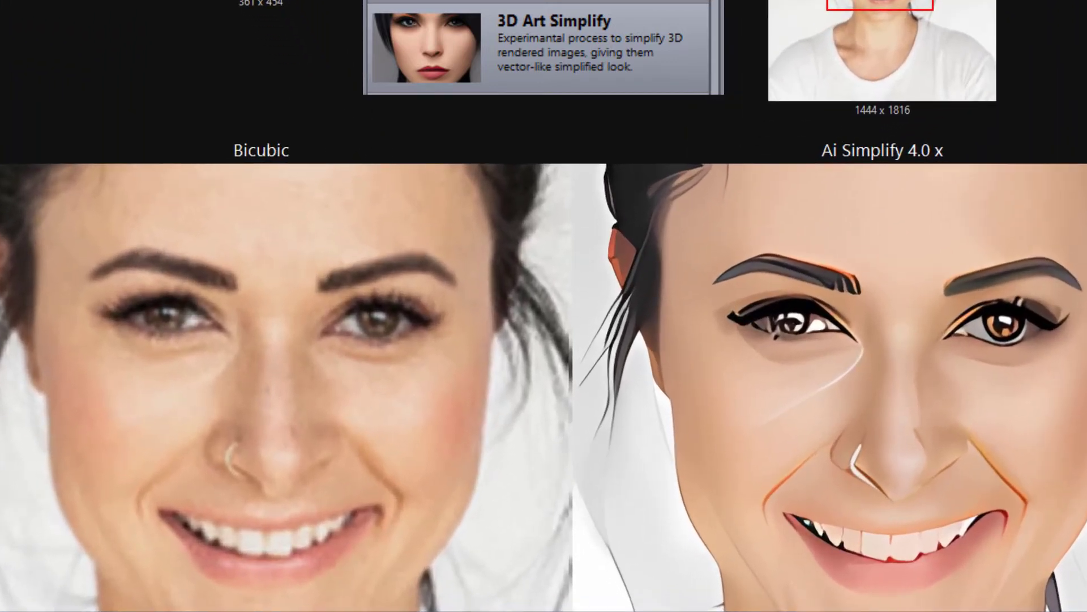
Step: Start Tools > Batch Process and bring up the AI Noise Reduction model
left_click(81, 43)
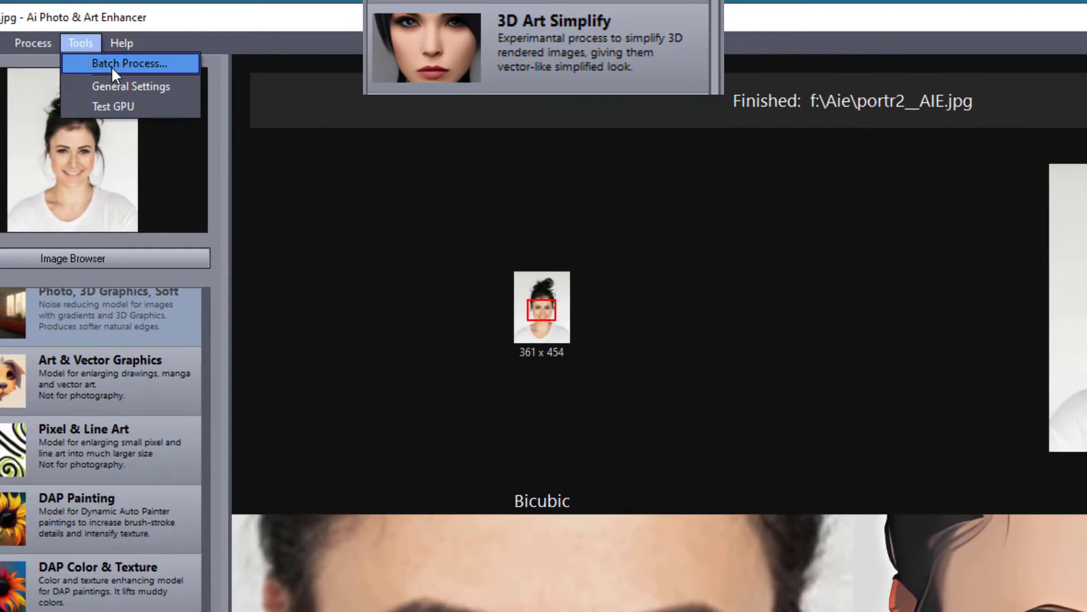
left_click(131, 86)
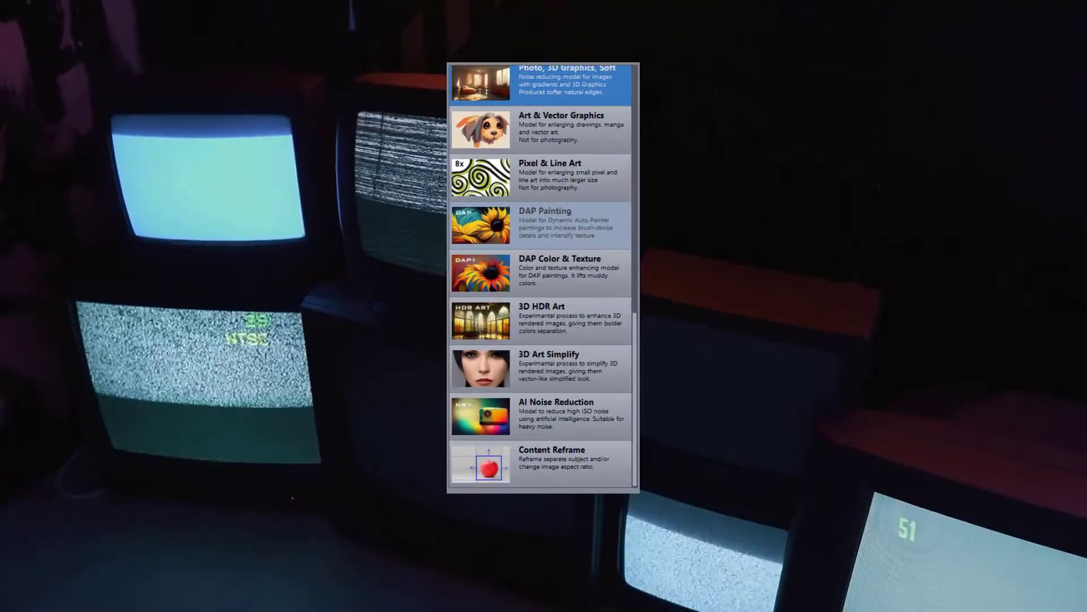
left_click(543, 416)
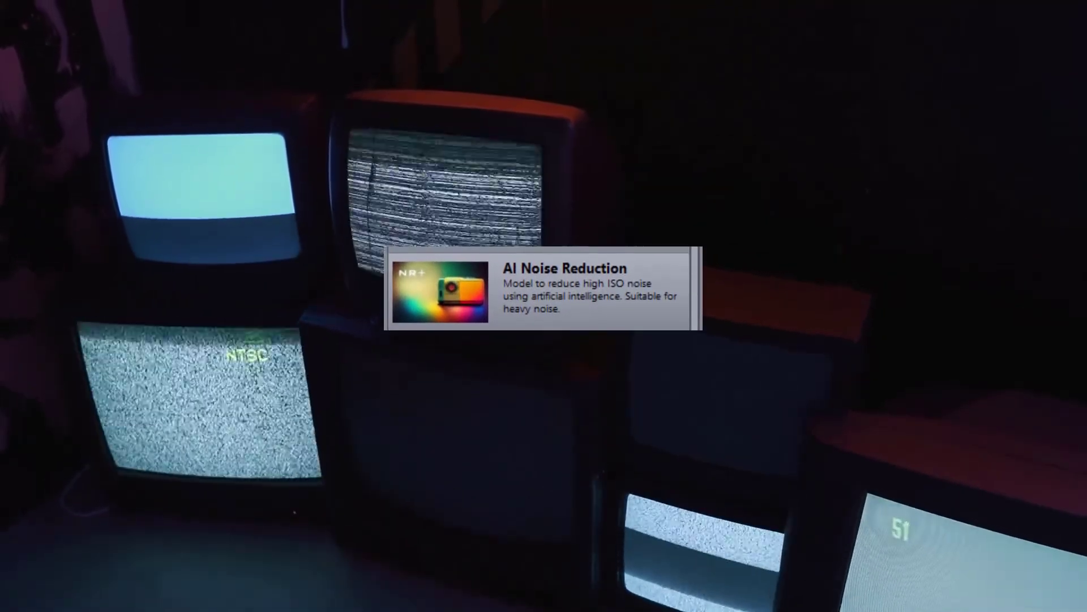